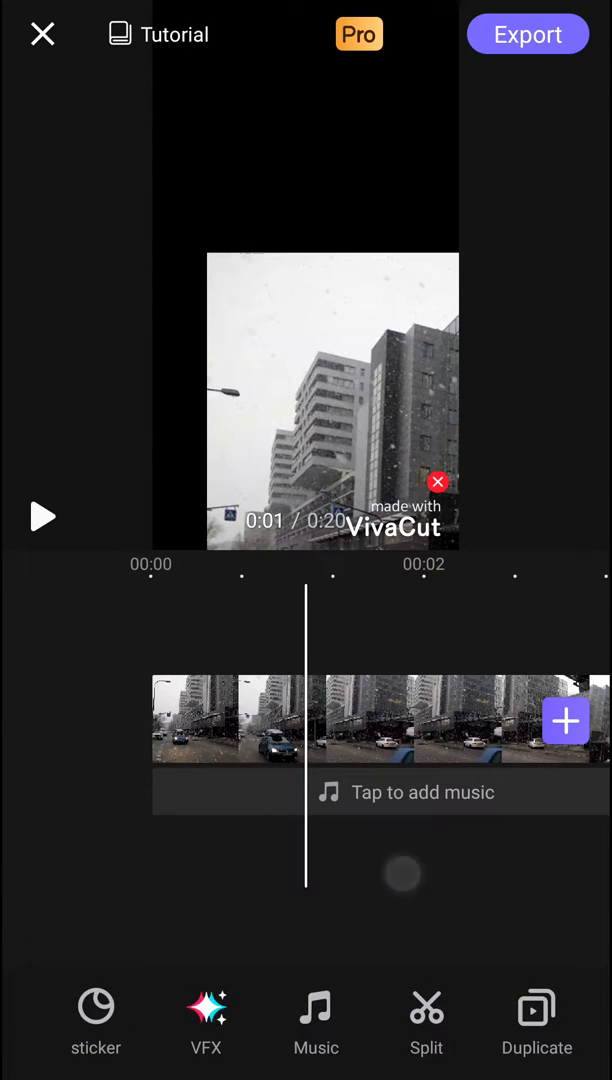
Step: Add a text clip near the timeline start and enter 'subt' as its caption wording
scroll("left", 3)
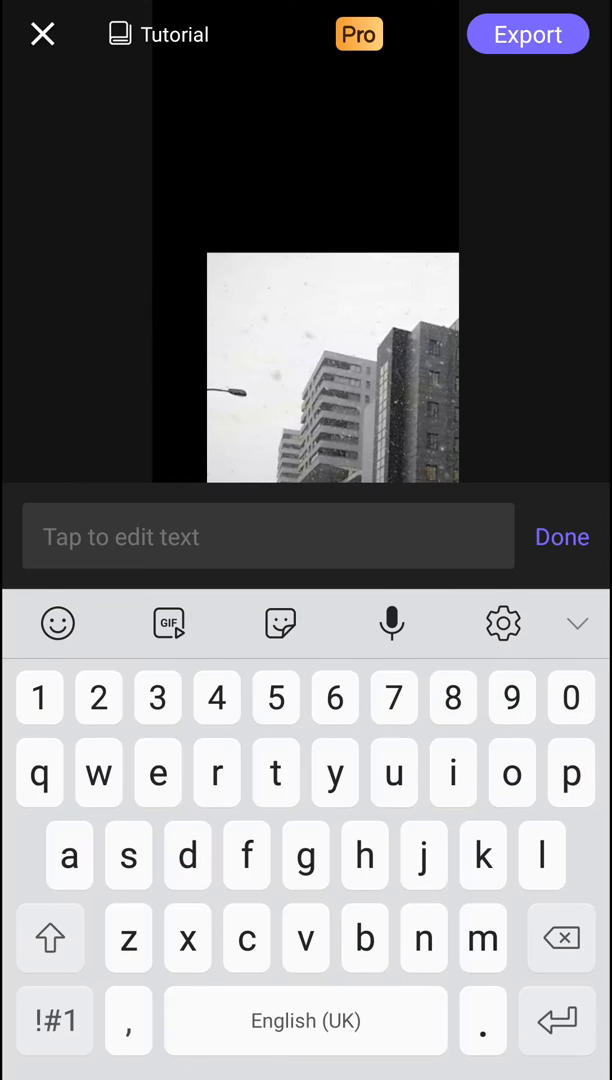
left_click(562, 536)
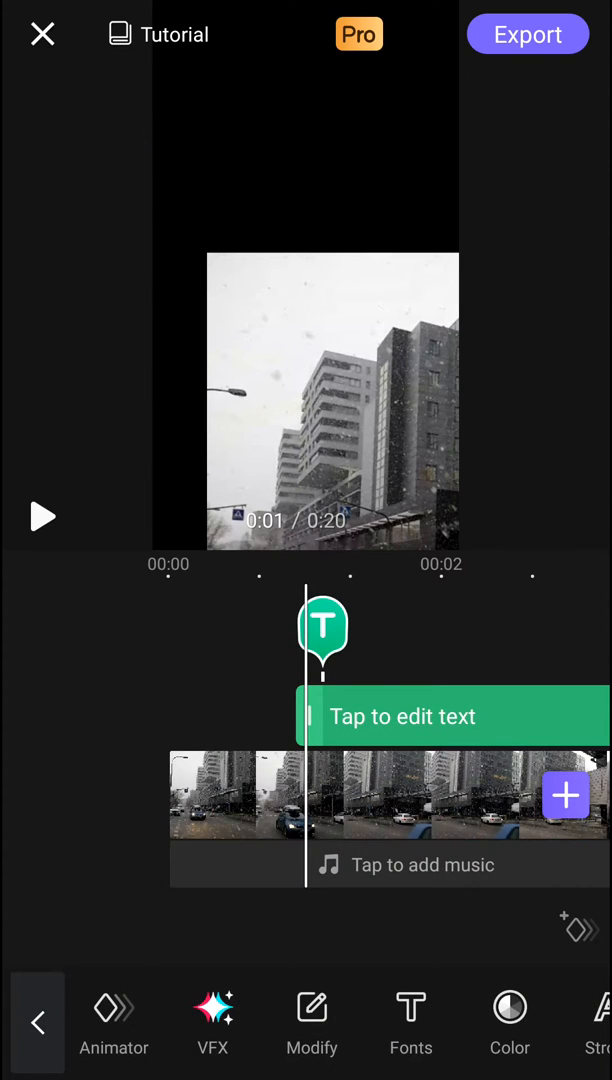
left_click(452, 716)
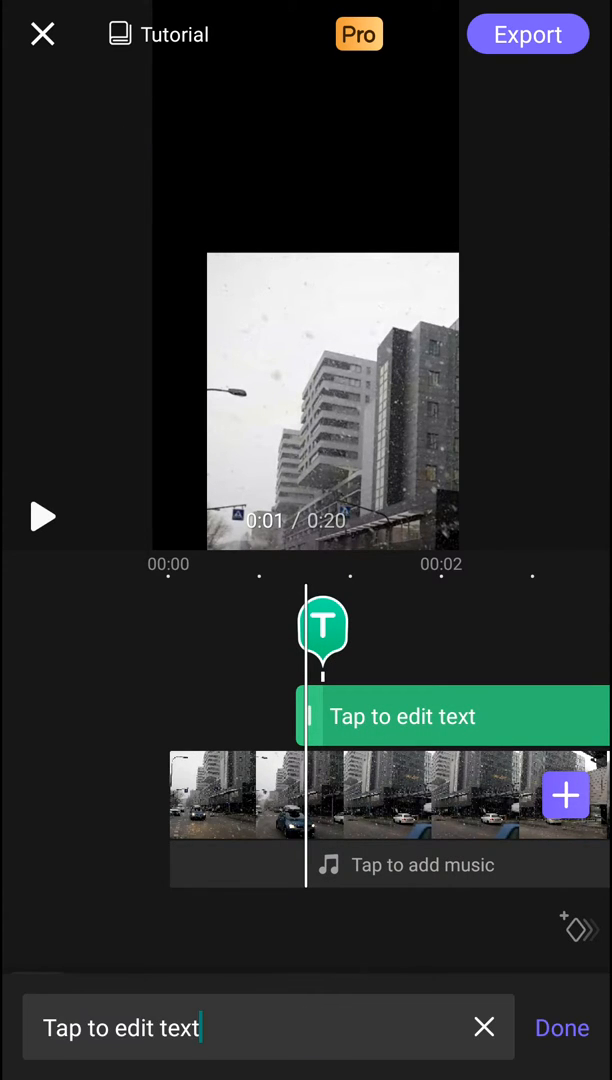
type("subt")
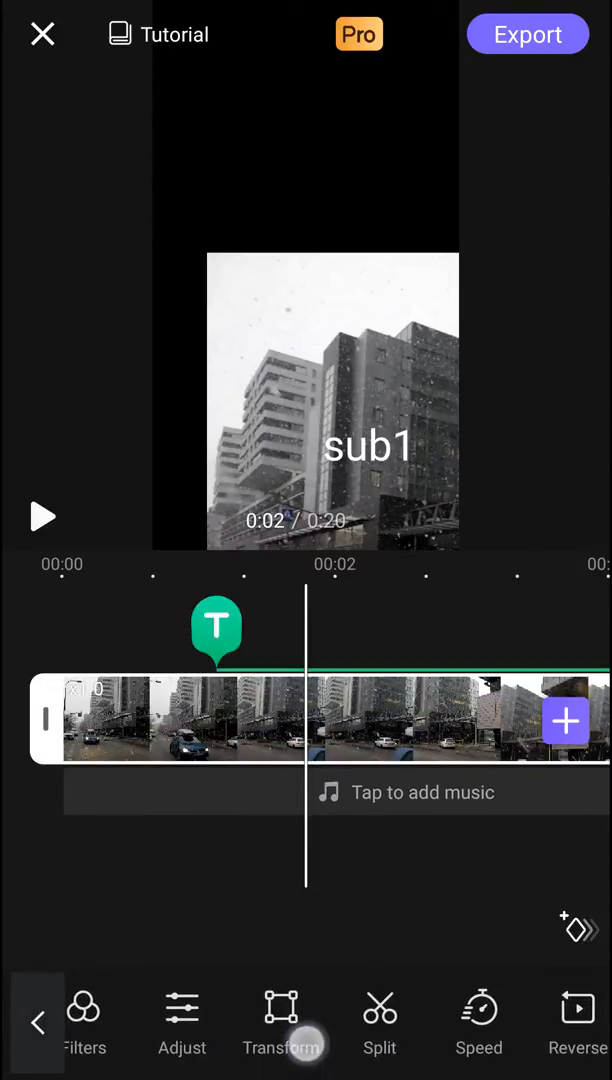
left_click(284, 1020)
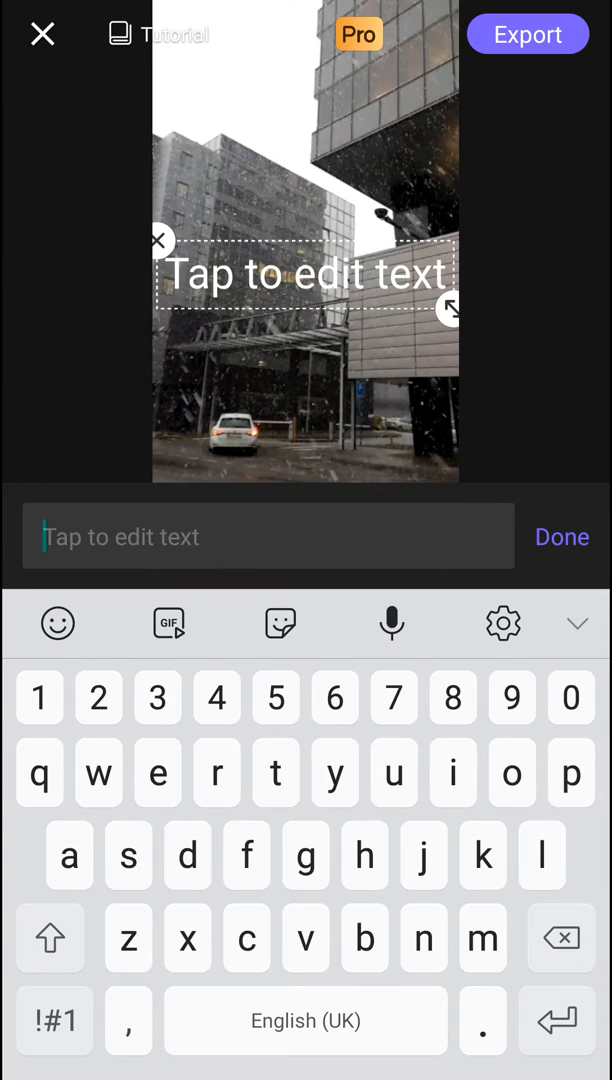
Step: Enter 'sub3' as the caption text and confirm it around the five-second mark
type("sub3")
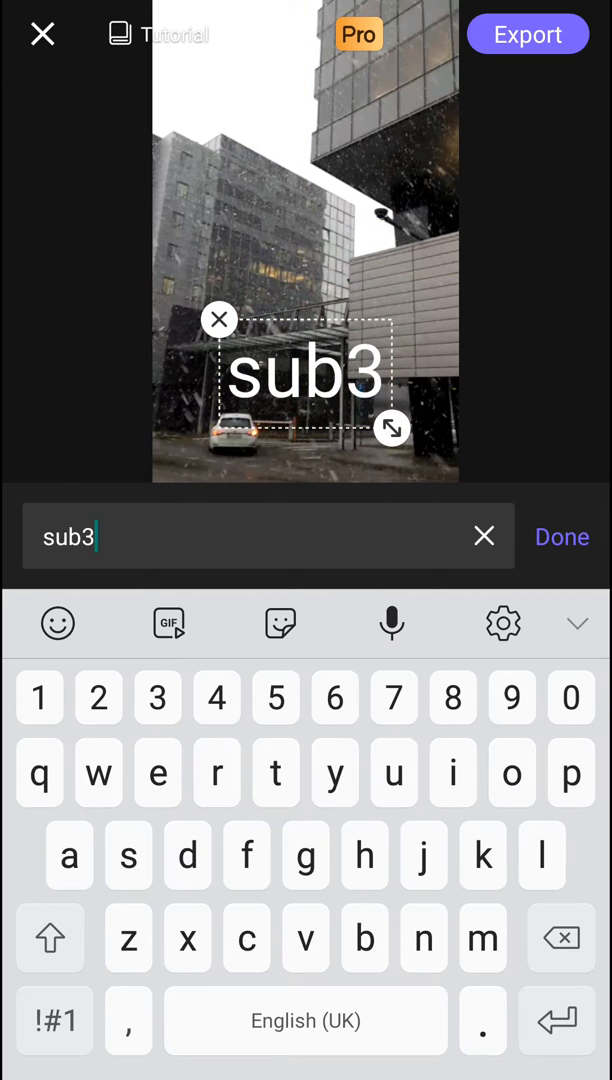
left_click(562, 536)
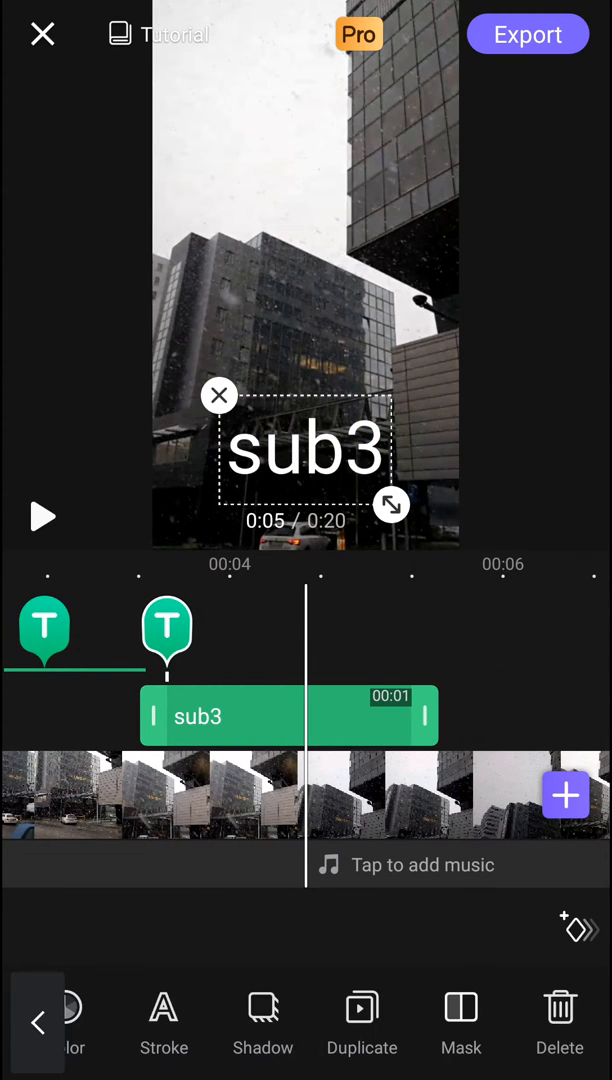
Step: Leave the project for the drafts list and reopen the 0:20 draft with its four subtitles
left_click(362, 1020)
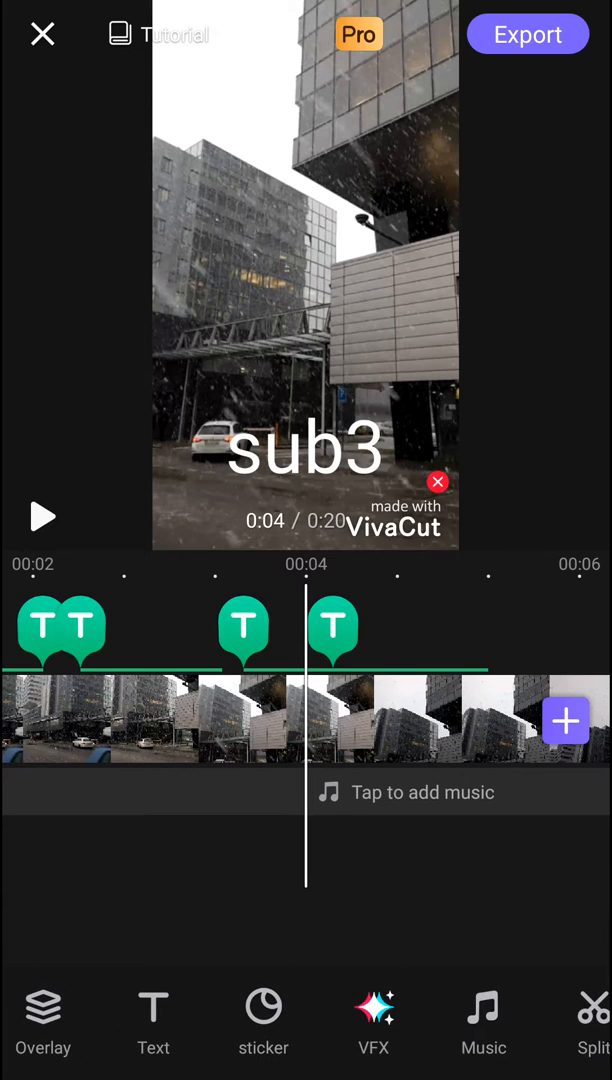
left_click(42, 32)
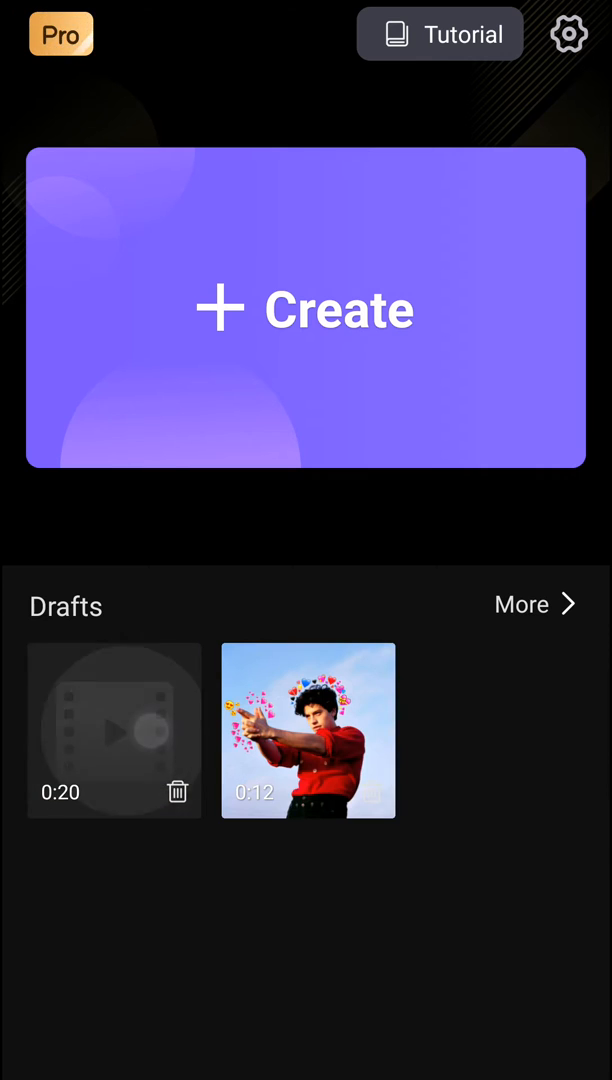
left_click(114, 730)
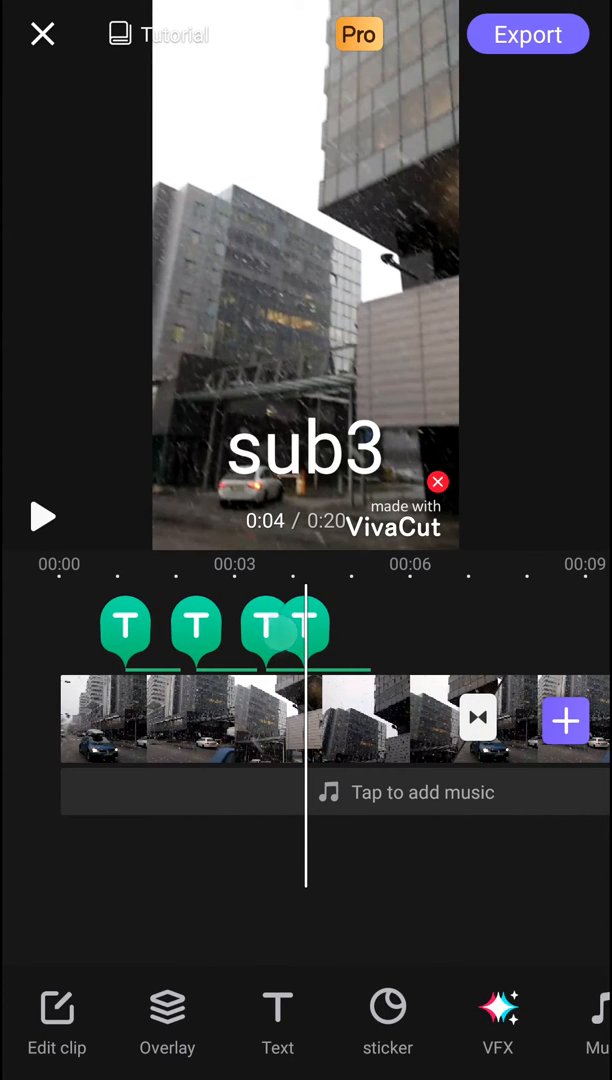
Step: Reconfirm the sub3 caption's text and play the video back from the beginning
left_click(308, 630)
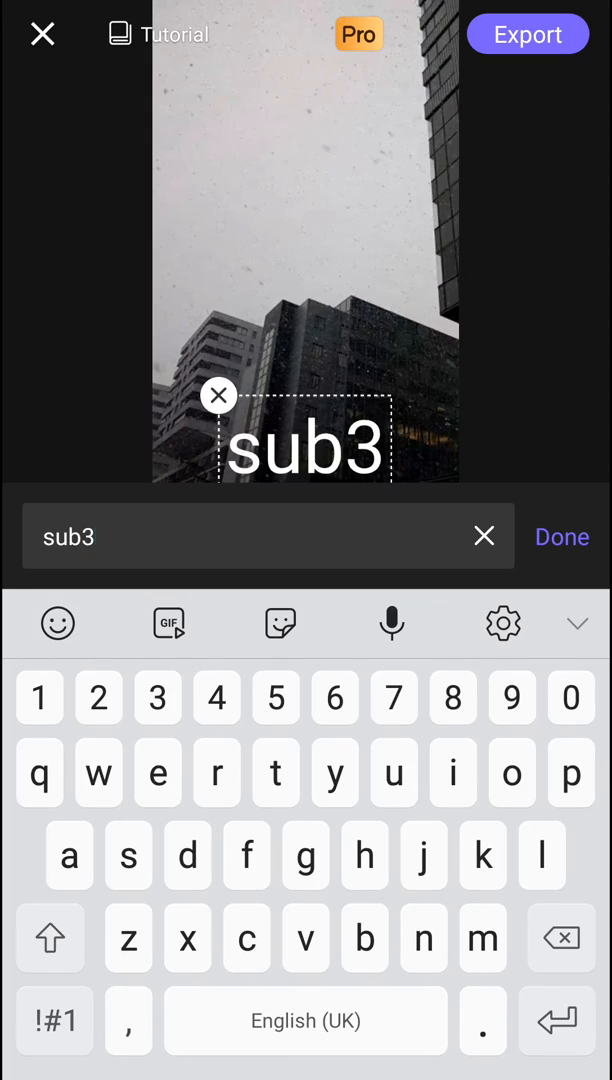
left_click(562, 536)
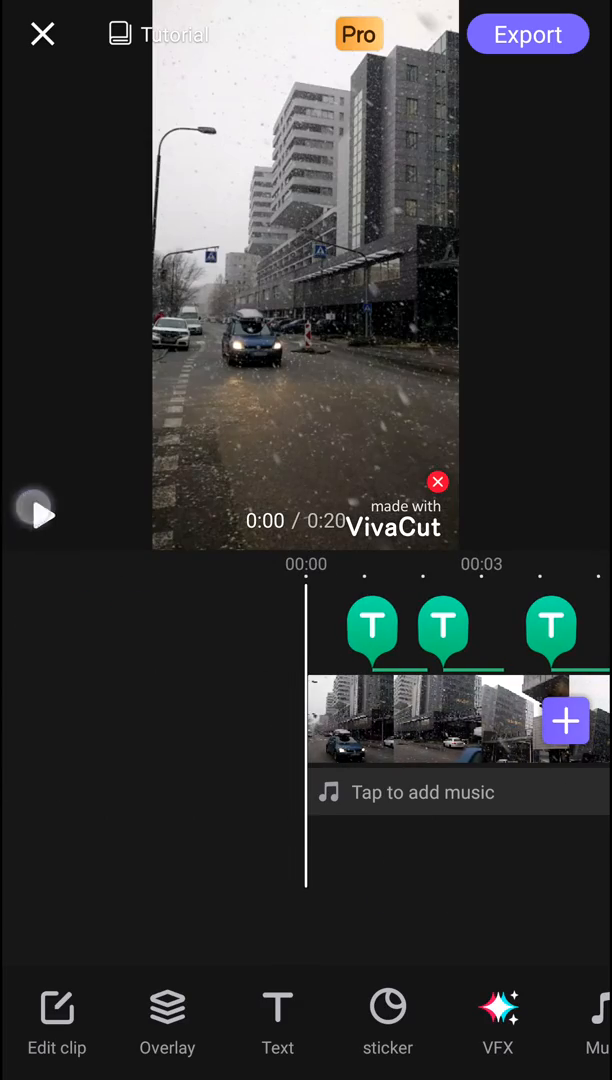
left_click(40, 514)
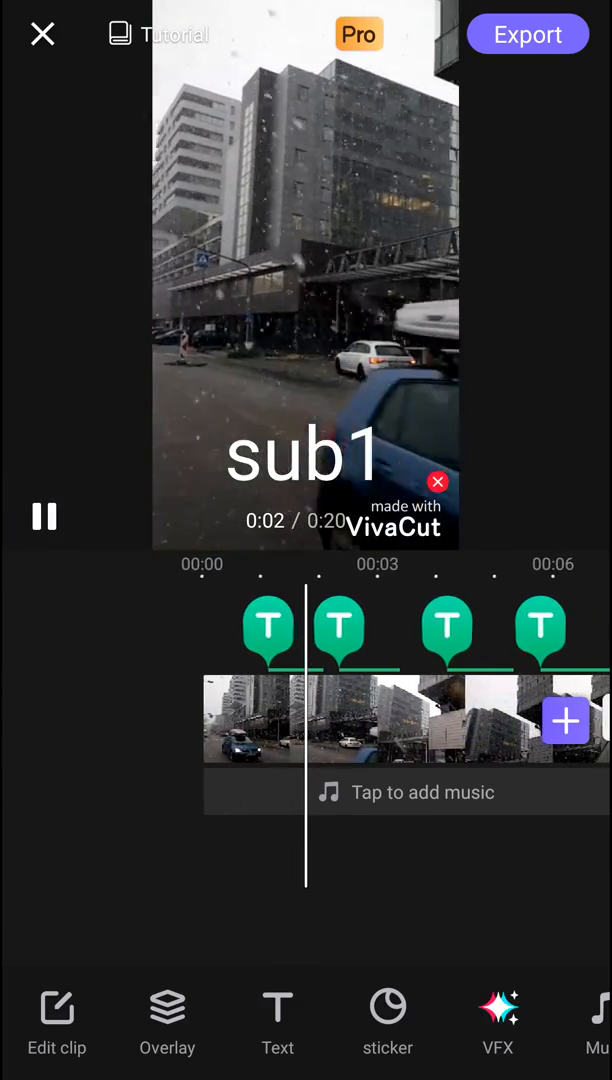